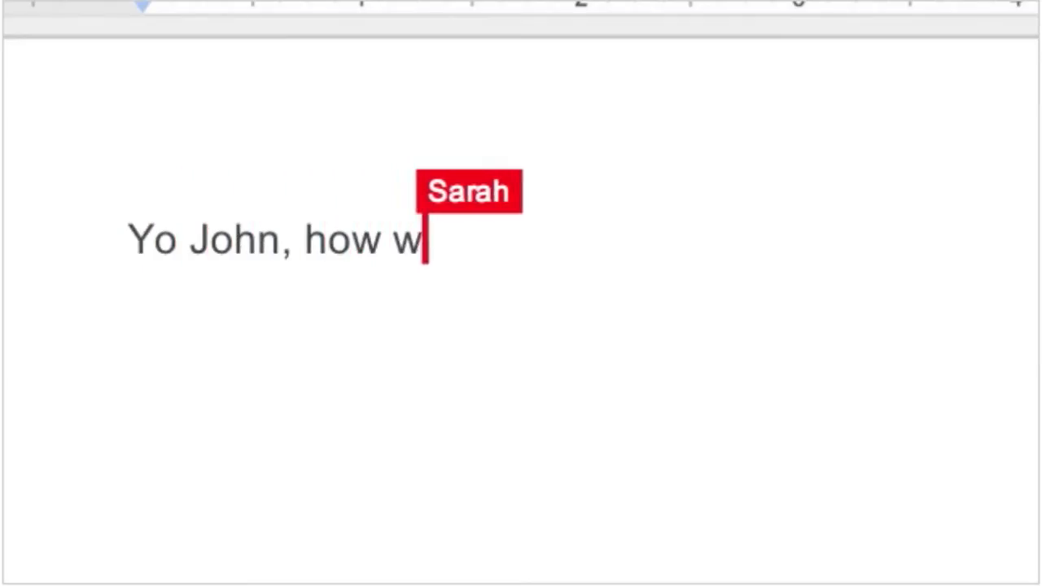
# Type text about 13 weeks of private YouTube training.
pyautogui.write('ould you like to have 13 weeks of')
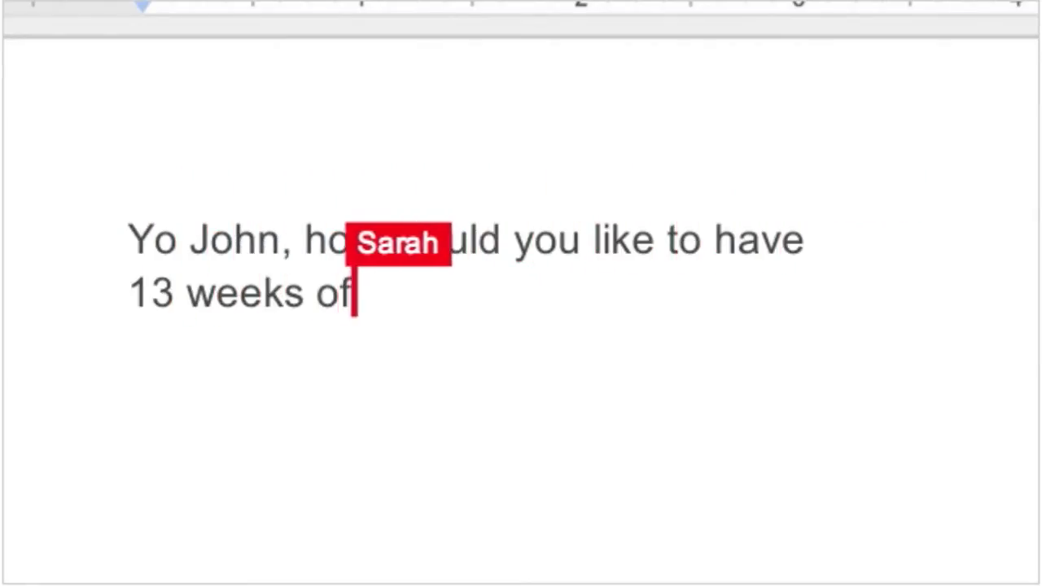
pyautogui.write('ctive, private YouTube training?')
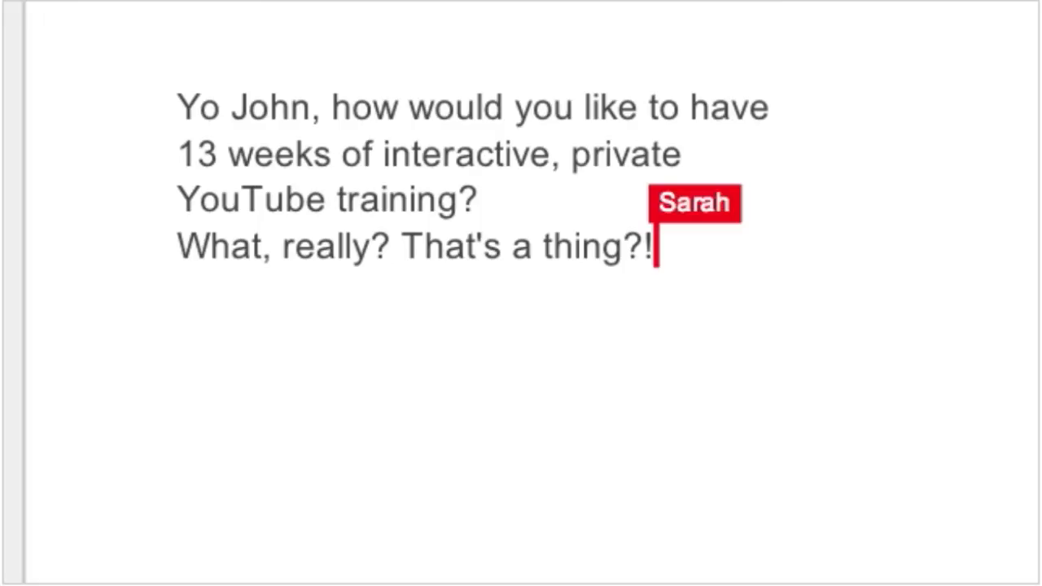
pyautogui.write("Yeah! It's all personalized just for")
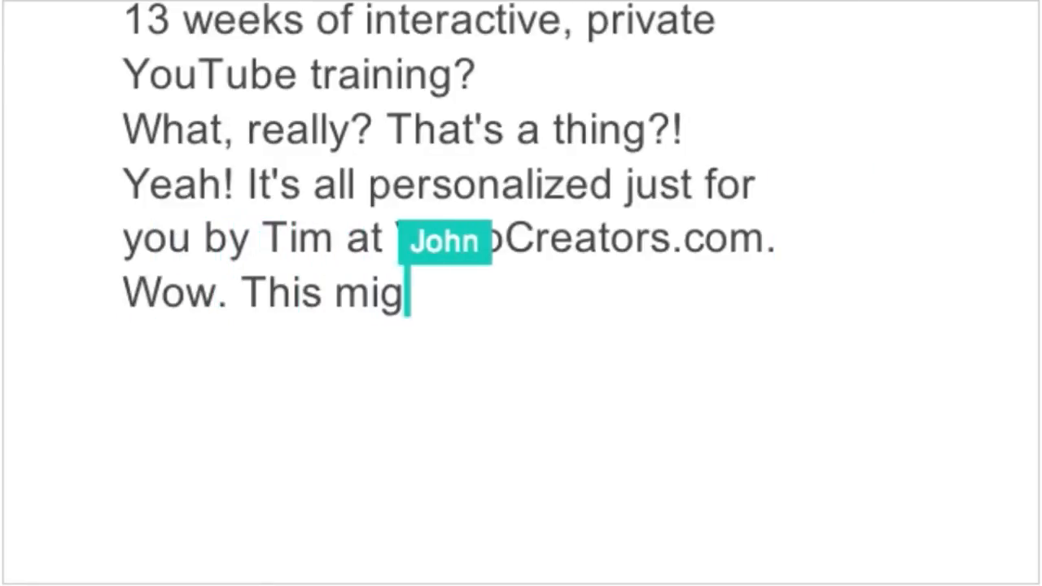
pyautogui.write('ght be just what I need to take m')
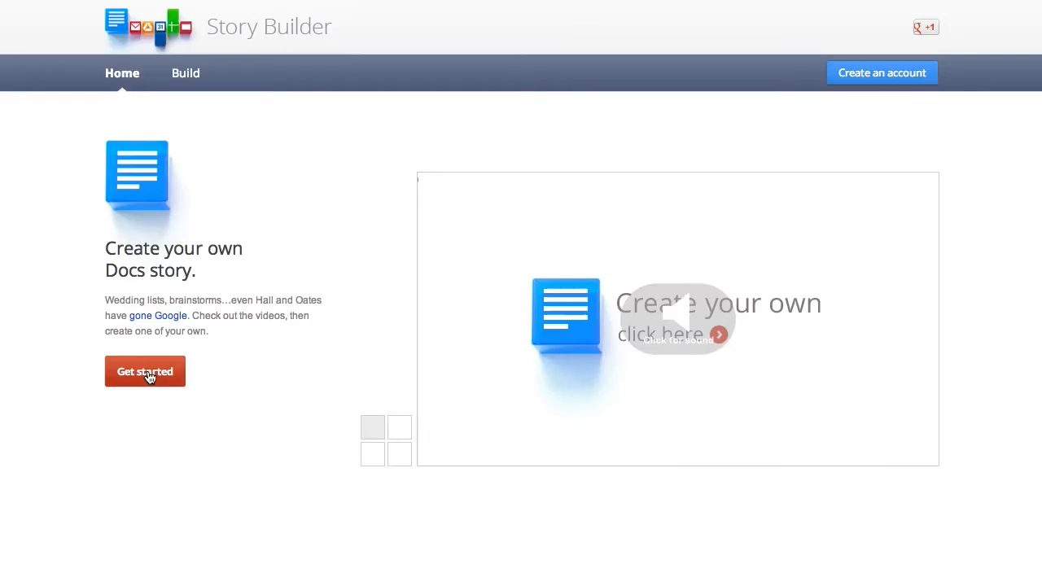
# Begin a new story with characters named Jimbo and Hannah.
pyautogui.click(145, 371)
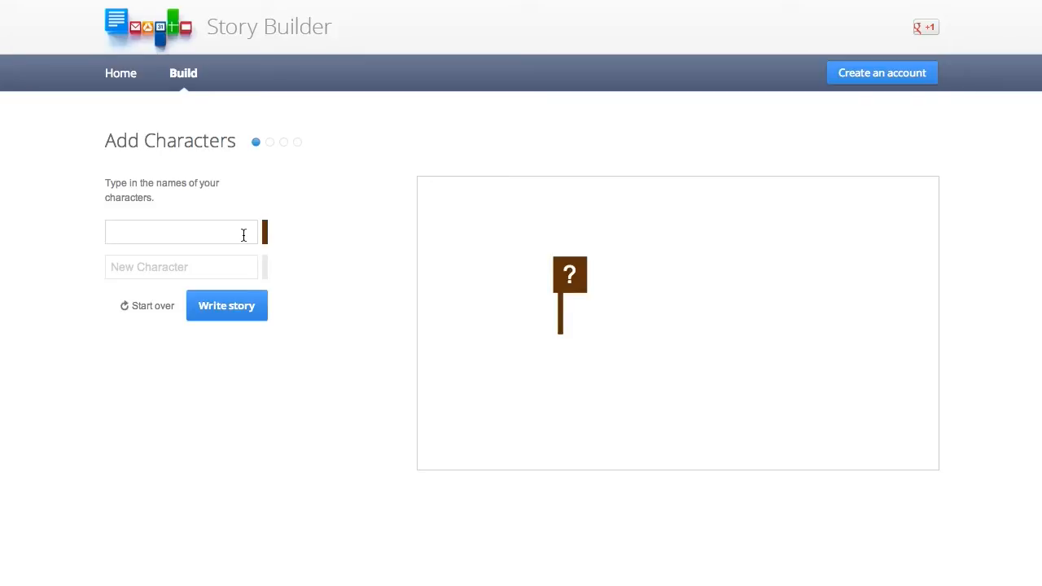
pyautogui.write('Jimbo')
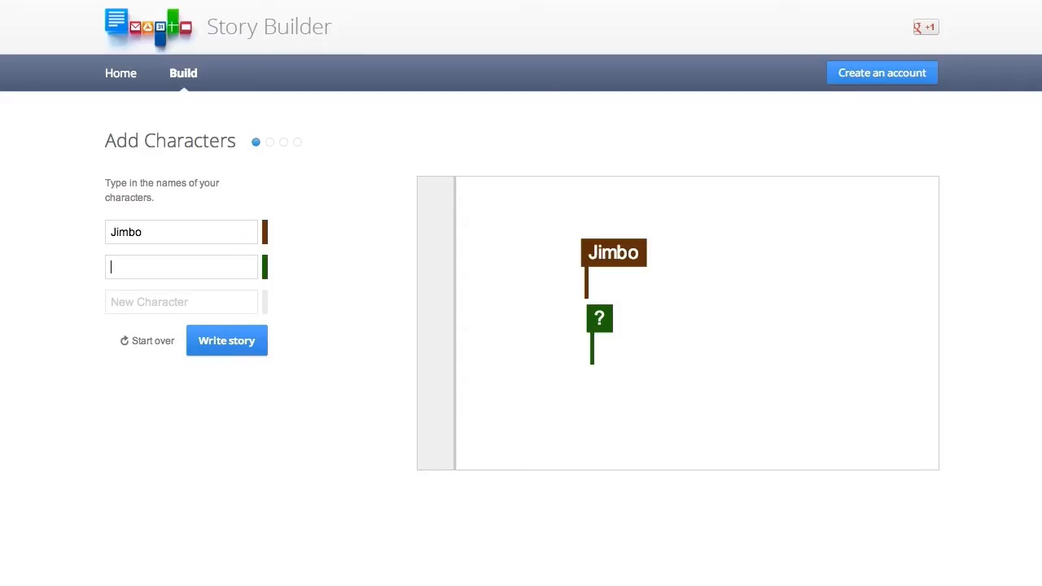
pyautogui.write('Hannah')
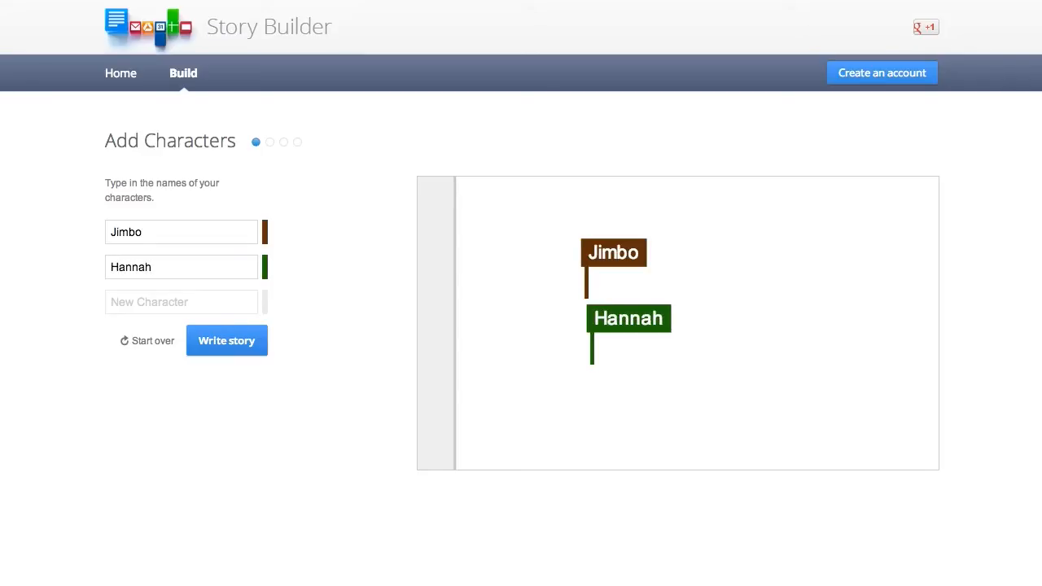
pyautogui.moveTo(236, 347)
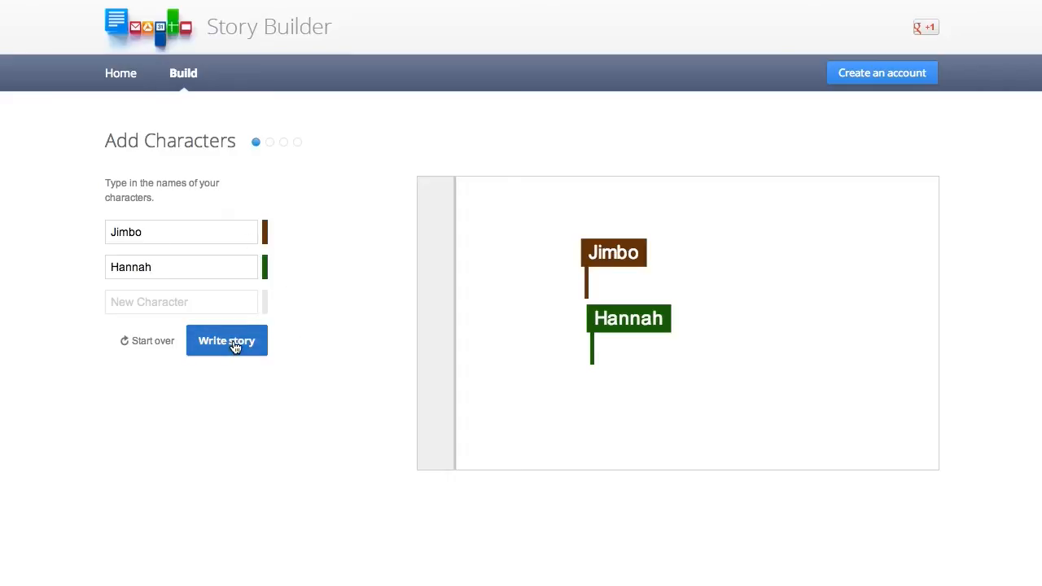
# Write the dialogue lines, starting with 'Hey.', and title the story 'Cool intro video'.
pyautogui.click(226, 341)
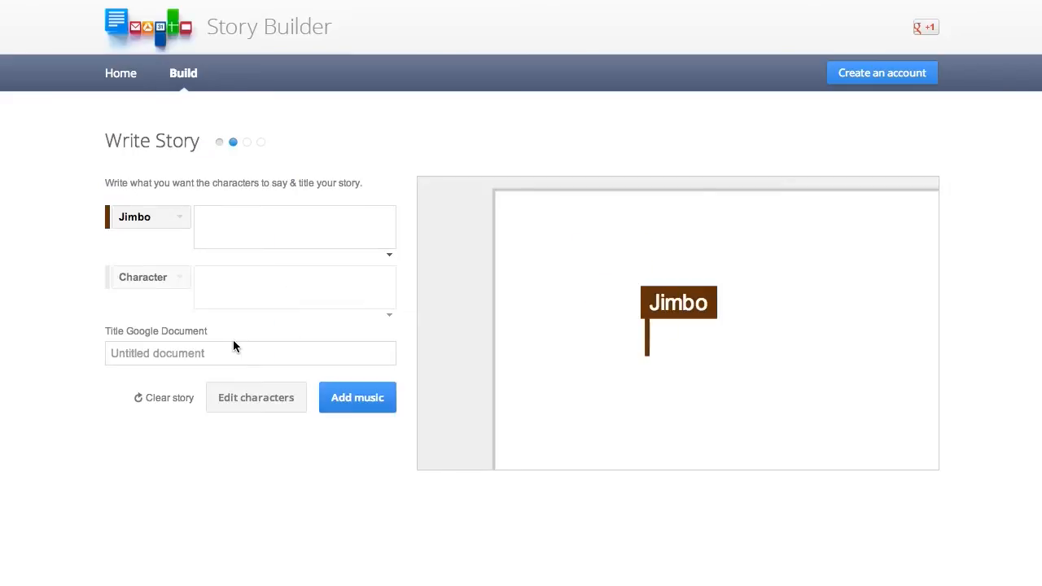
pyautogui.write('Hey.')
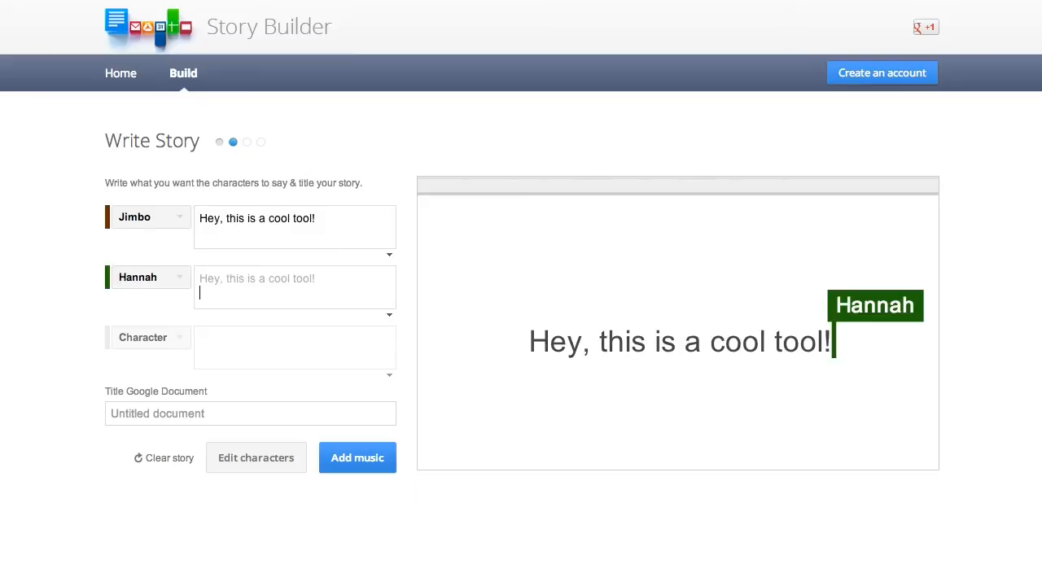
pyautogui.write('I know, right! This is the be')
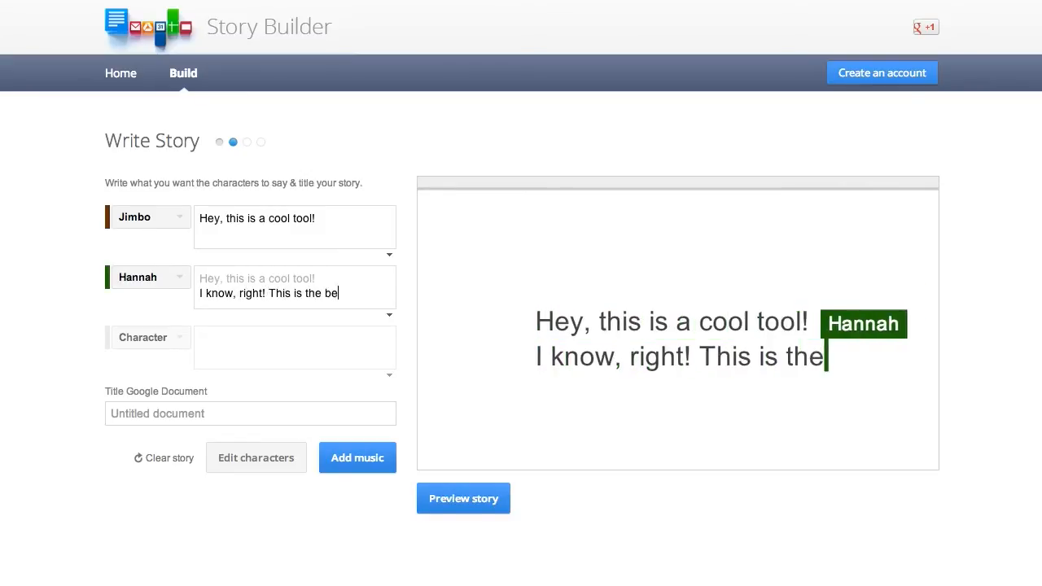
pyautogui.write('st!')
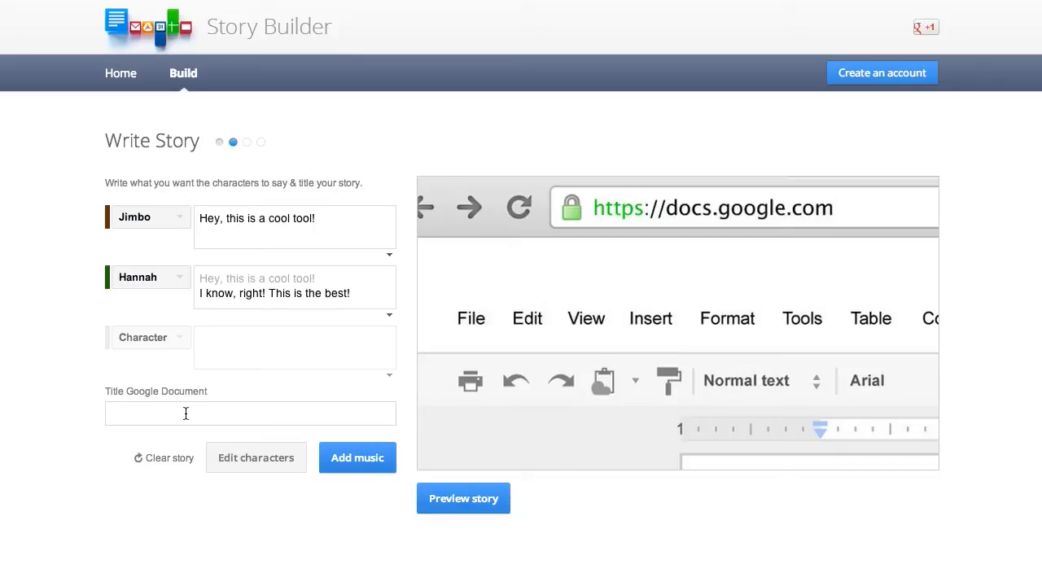
pyautogui.write('Cool')
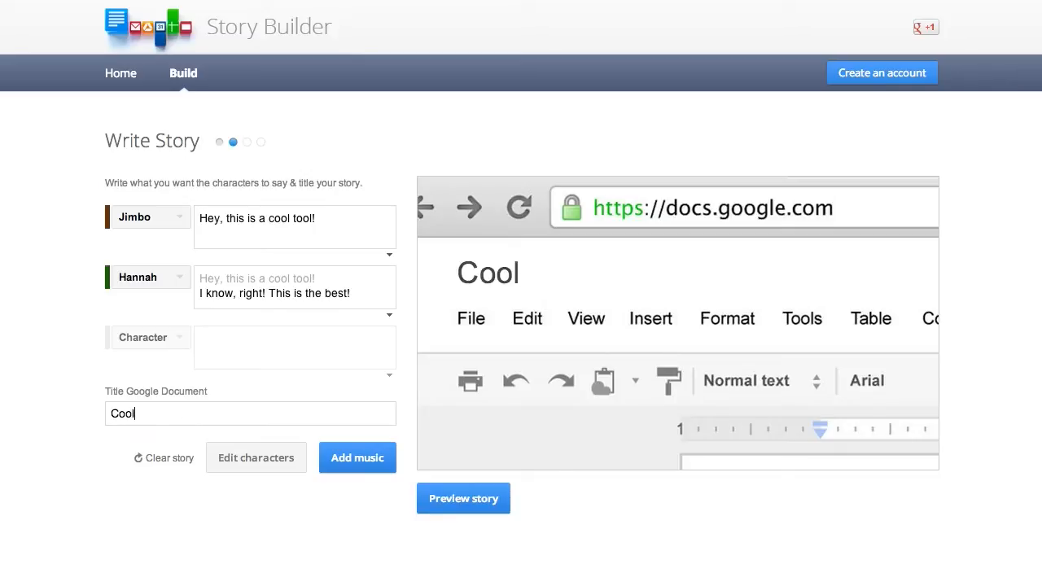
pyautogui.write('intro video')
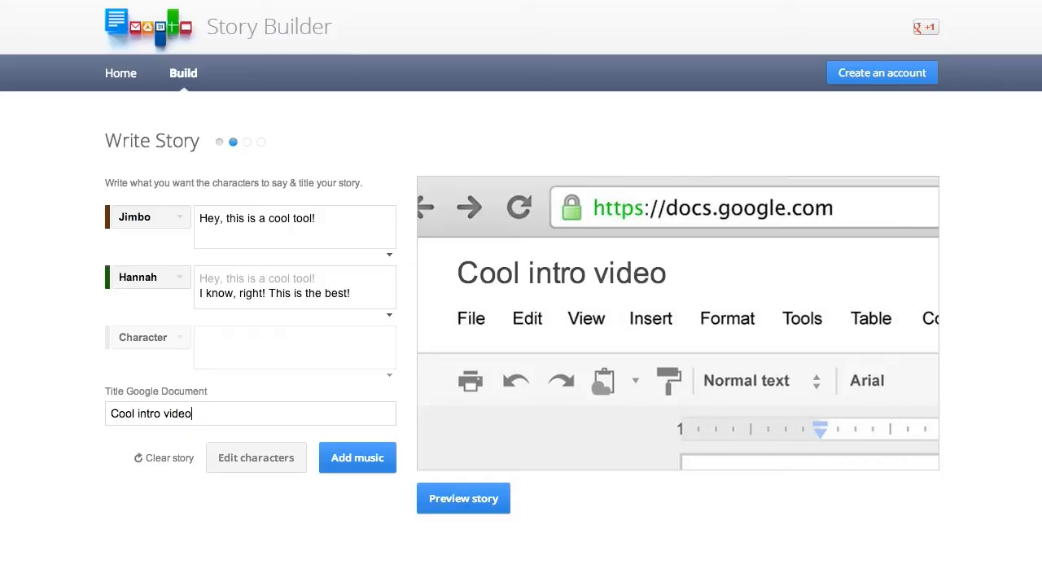
pyautogui.moveTo(126, 177)
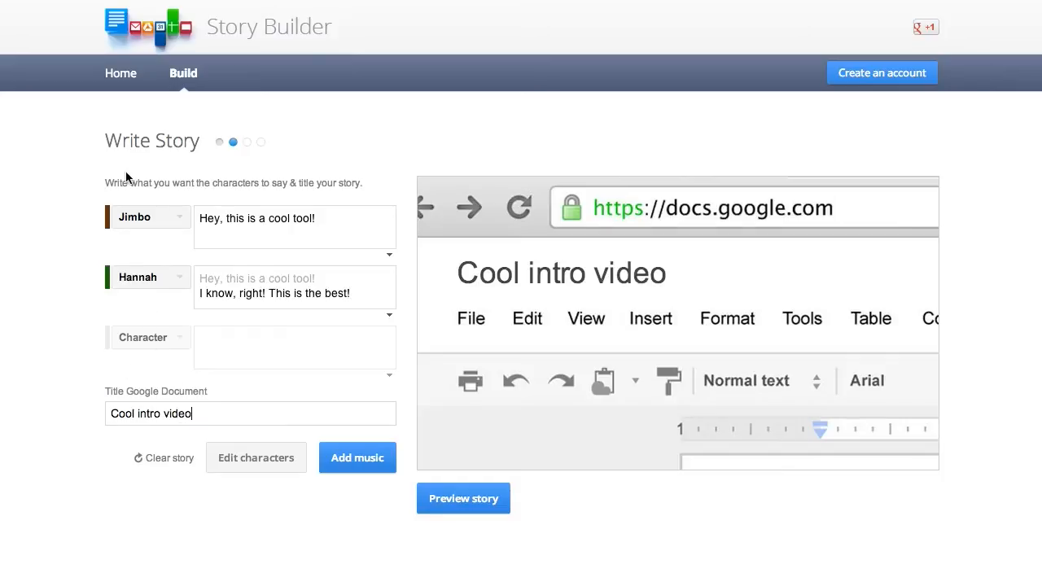
pyautogui.moveTo(172, 210)
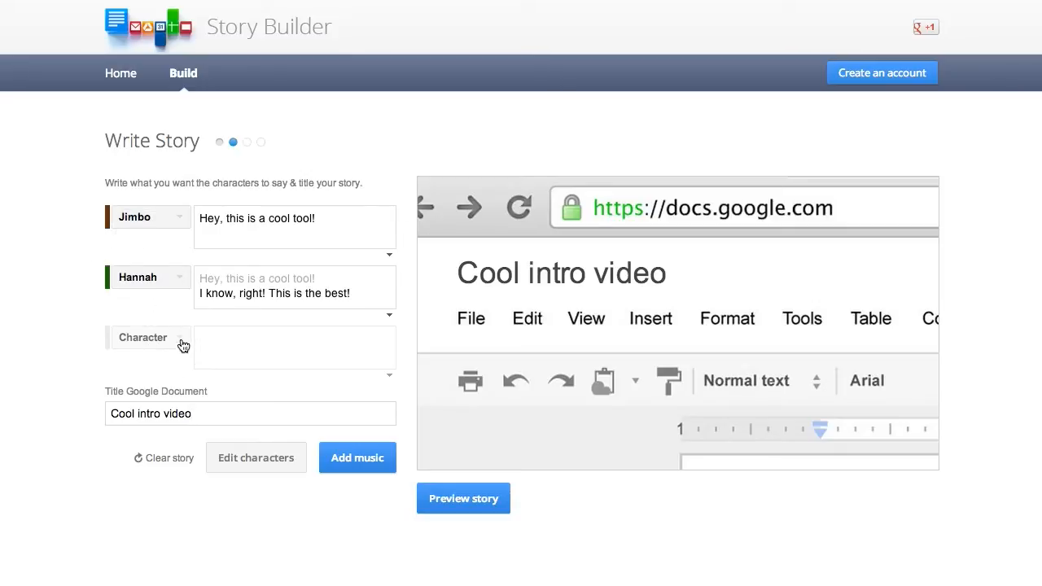
pyautogui.moveTo(366, 472)
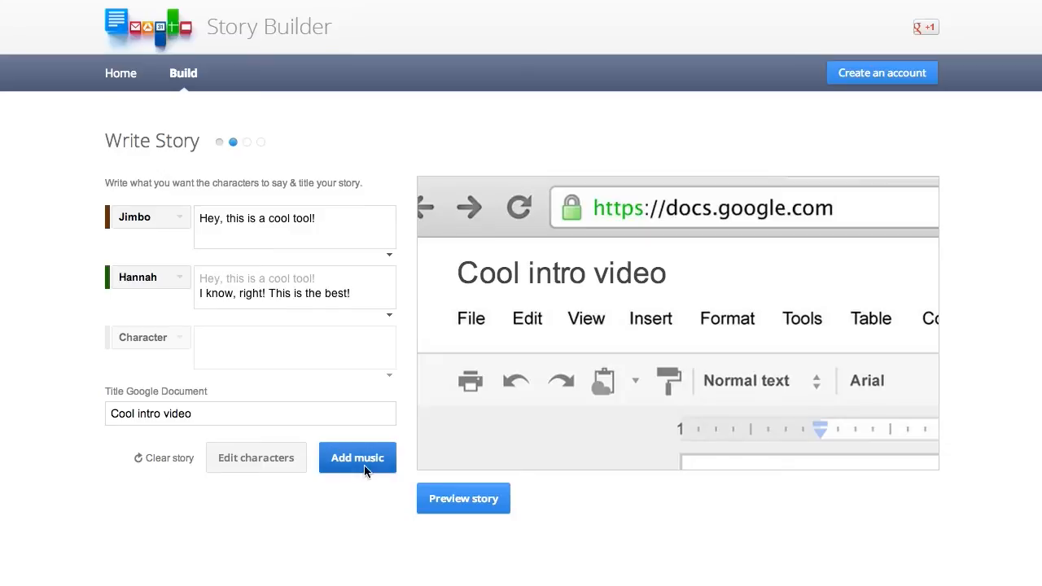
# Move to the music step with the GO GOOGLE soundtrack previewing.
pyautogui.click(357, 458)
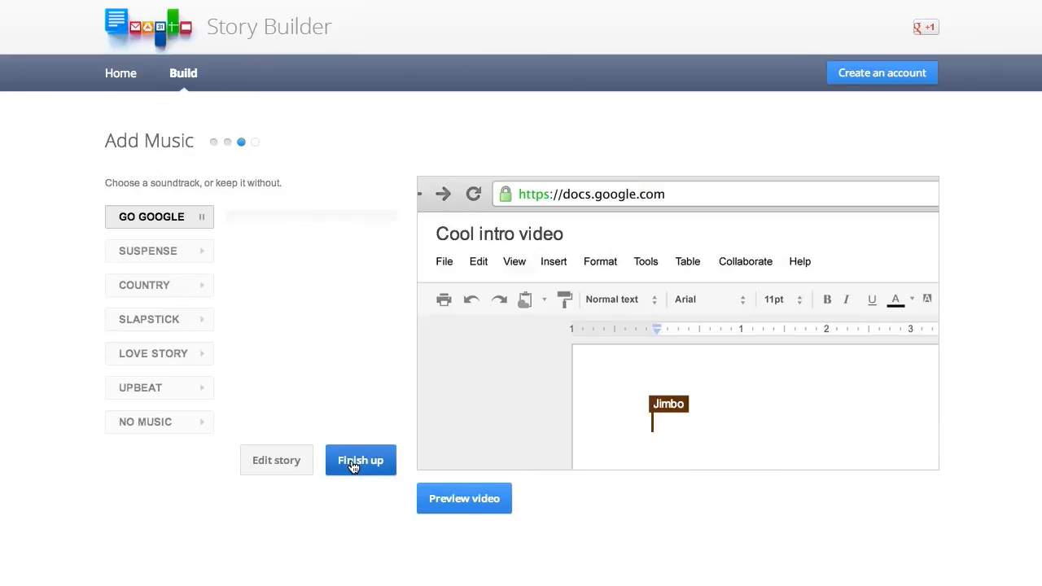
pyautogui.moveTo(169, 445)
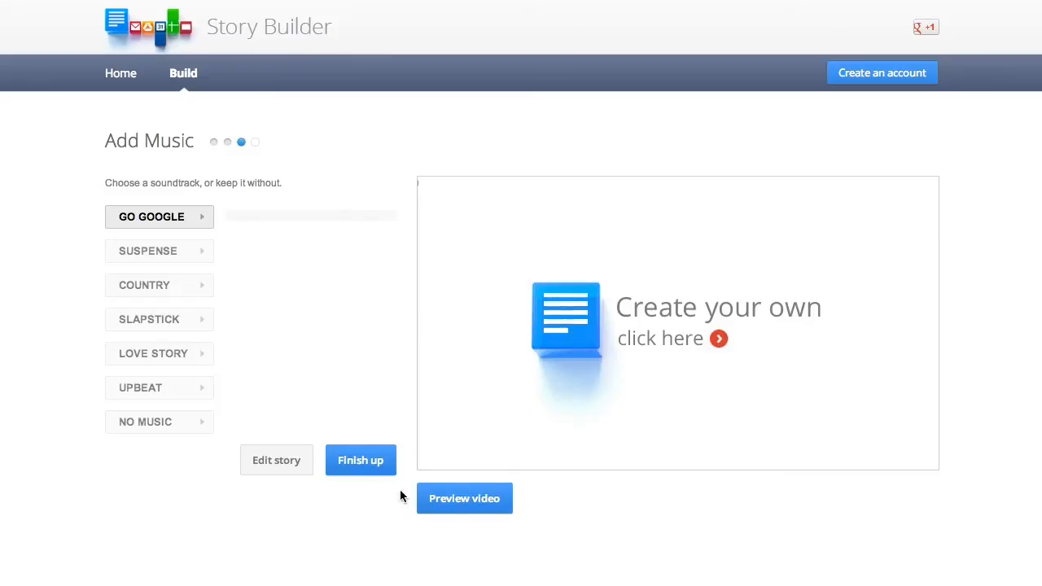
# Credit the story to Tim Schmoyer, then generate and select its goo.gl share link.
pyautogui.click(360, 460)
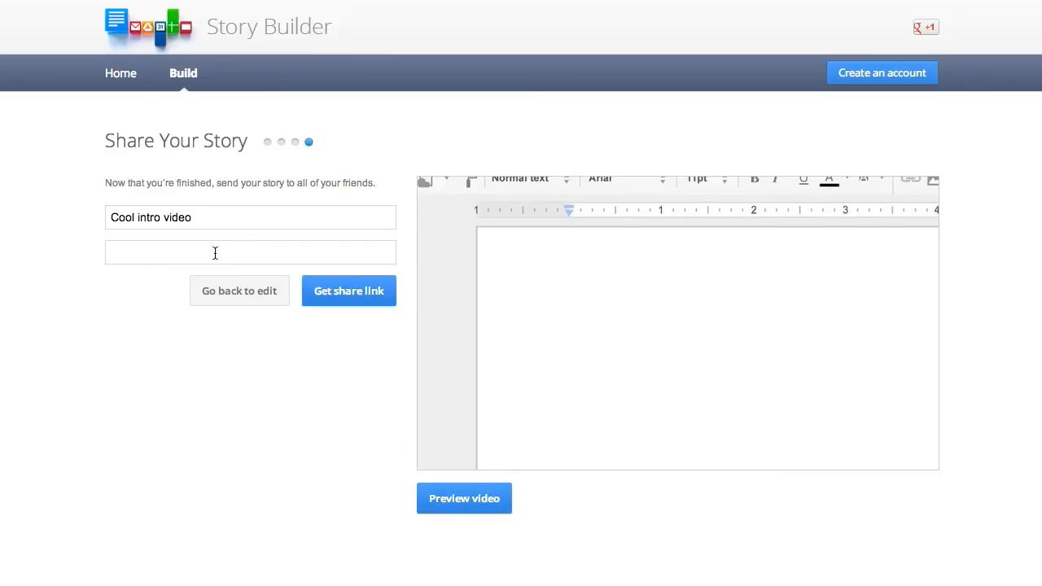
pyautogui.moveTo(340, 308)
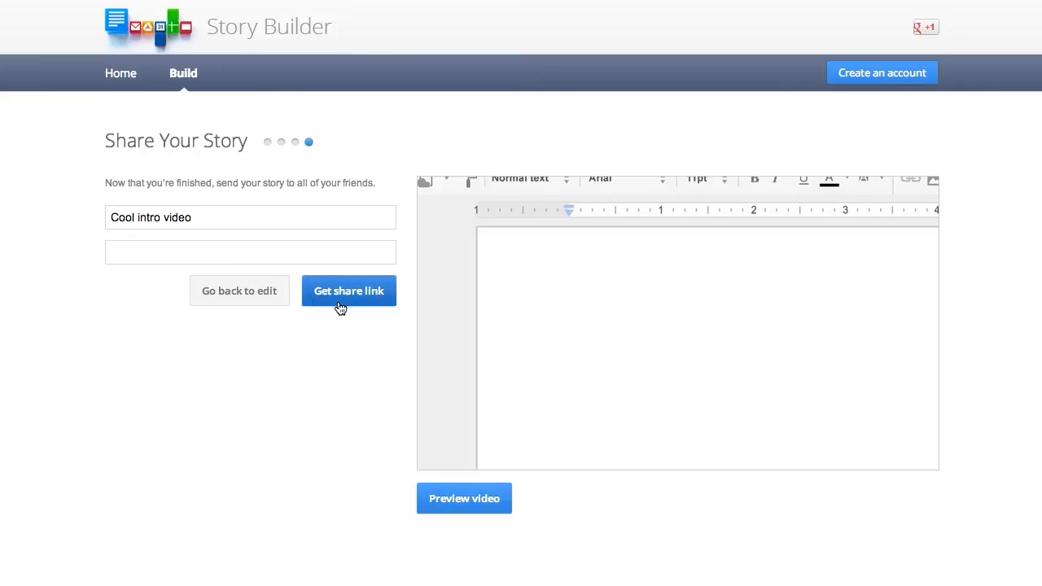
pyautogui.write('Tim SChmo')
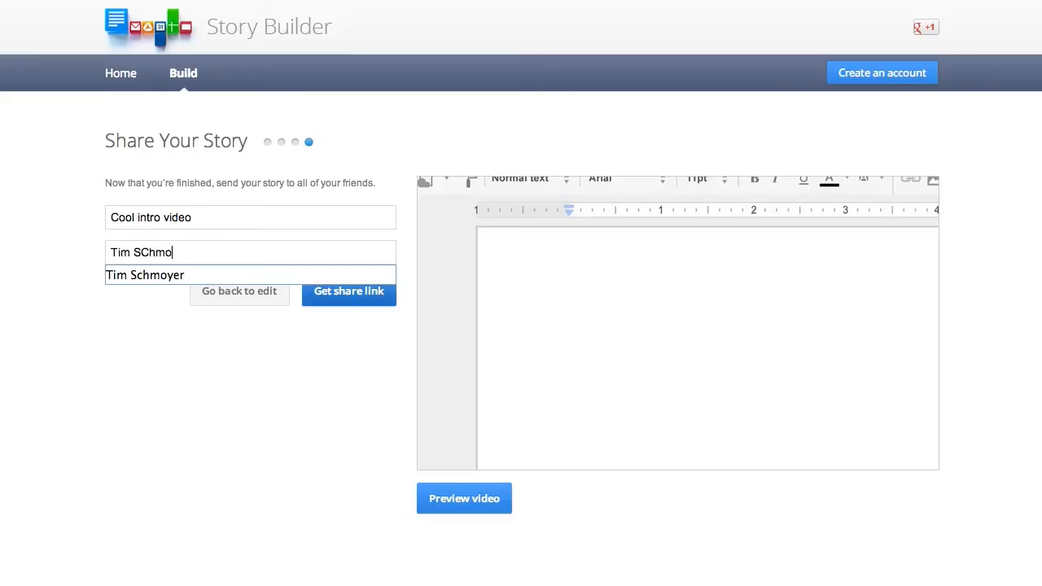
pyautogui.write('Tim Schmoyer')
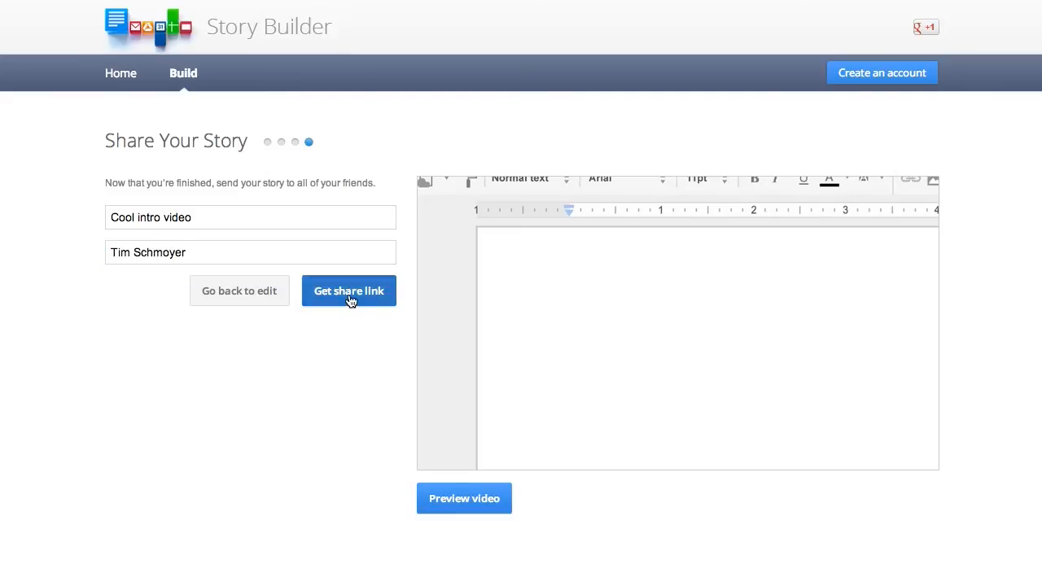
pyautogui.click(349, 291)
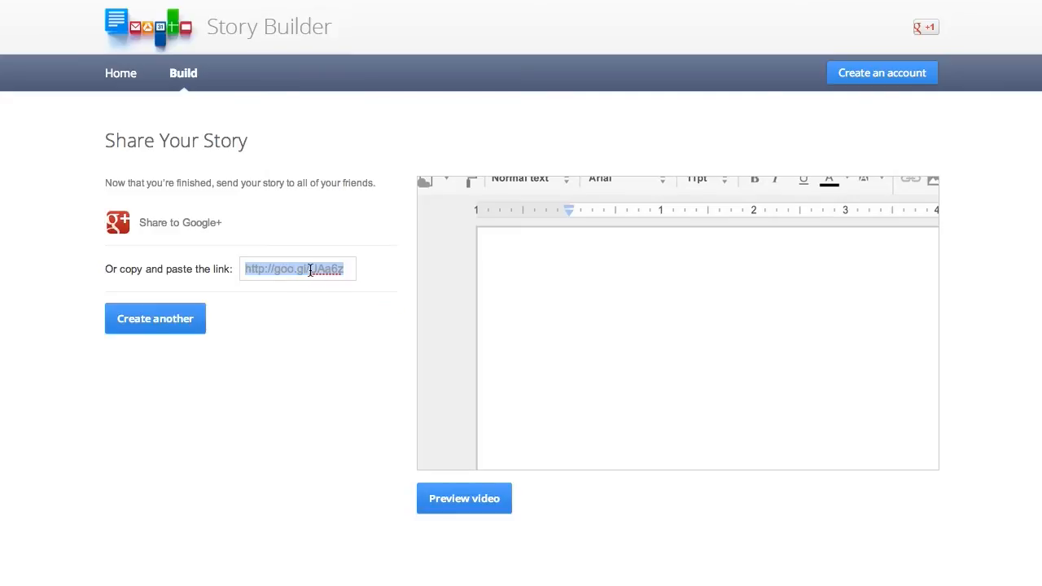
pyautogui.click(464, 498)
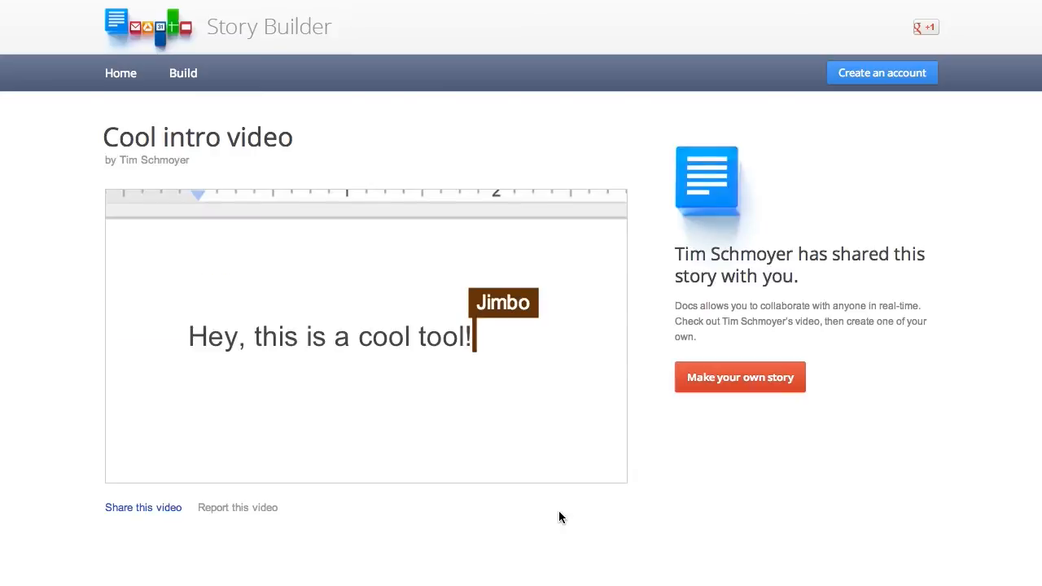